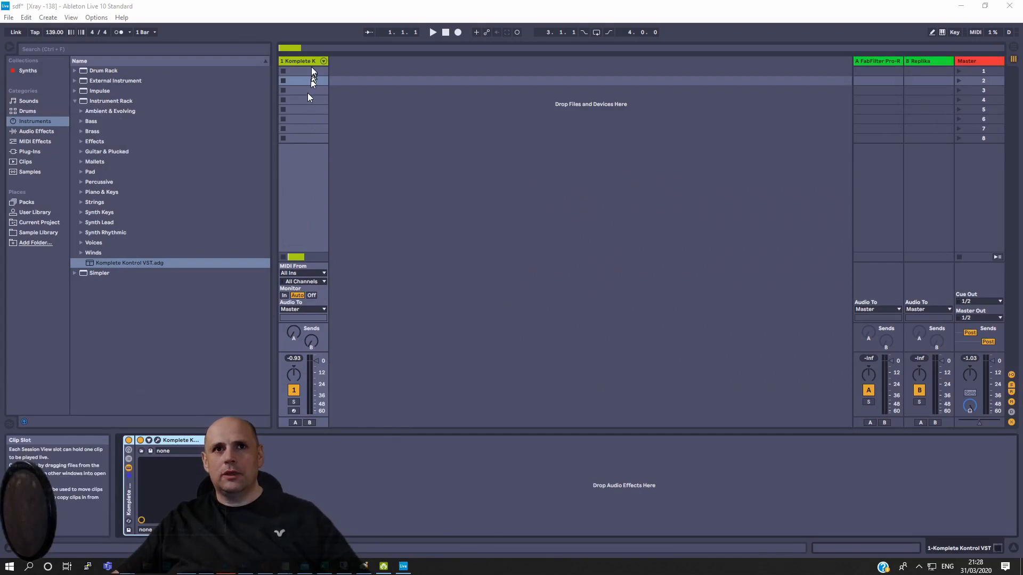
mouse_move(309, 63)
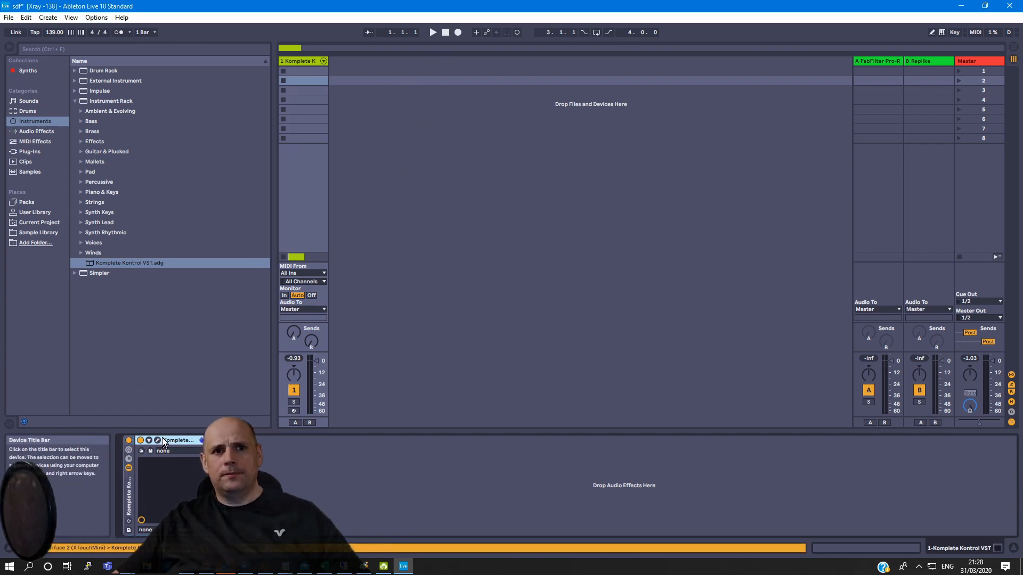
- Show the Komplete Kontrol plug-in window with The Gentleman piano loaded
left_click(157, 441)
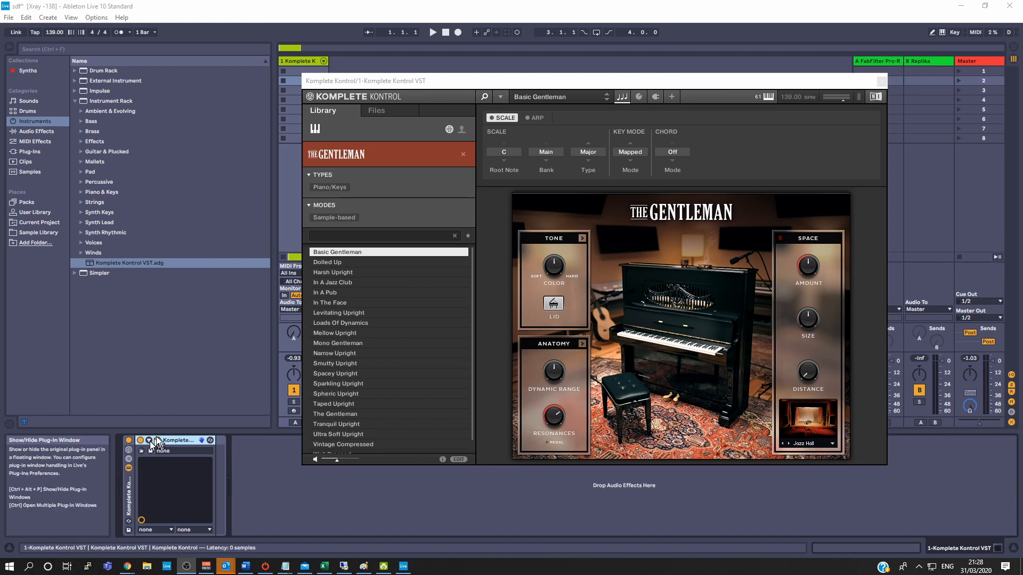
mouse_move(640, 260)
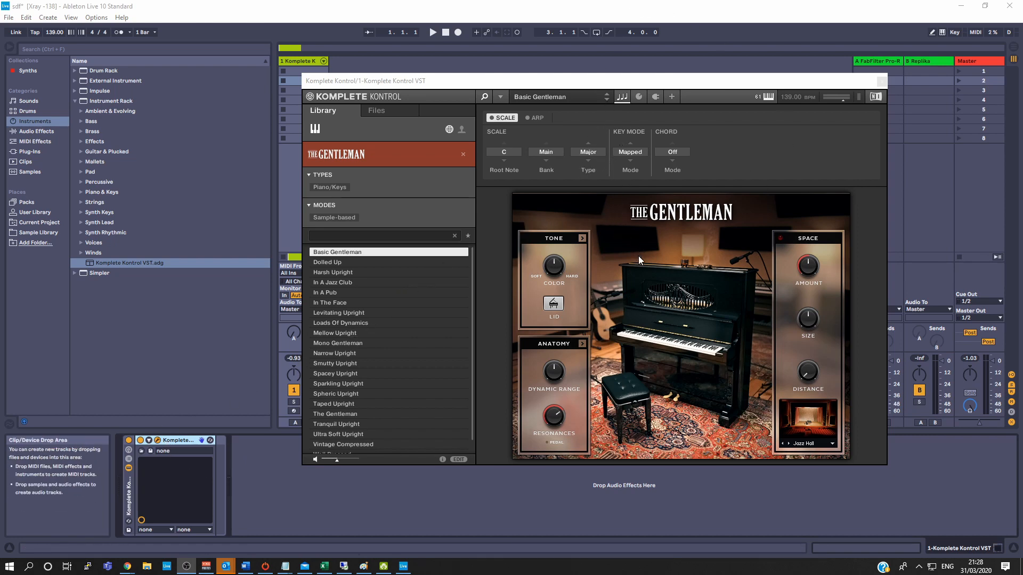
mouse_move(653, 240)
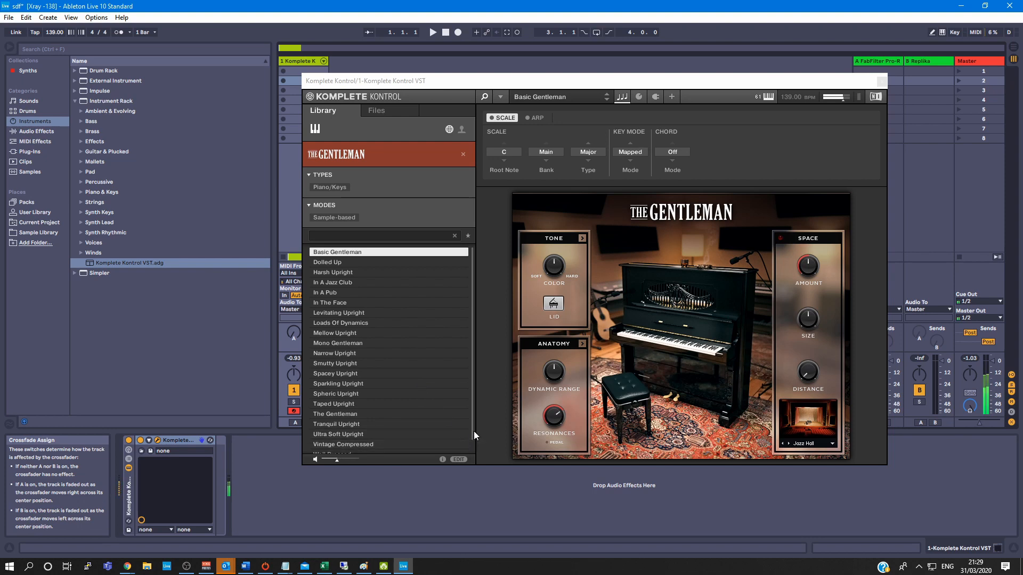
mouse_move(474, 138)
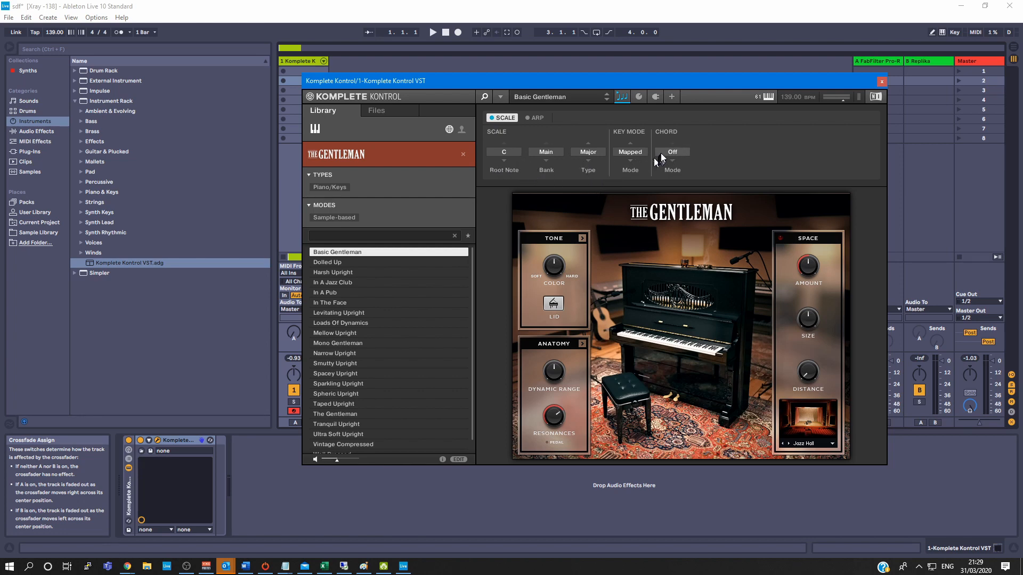
- Set Chord mode to Chd Set with type Maj 1 at Root position
left_click(671, 152)
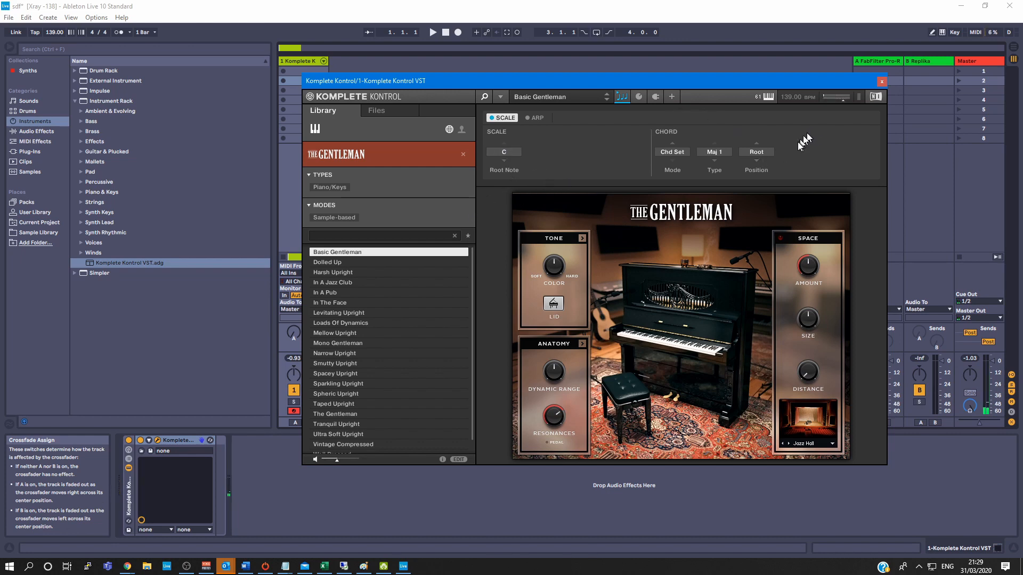
mouse_move(633, 169)
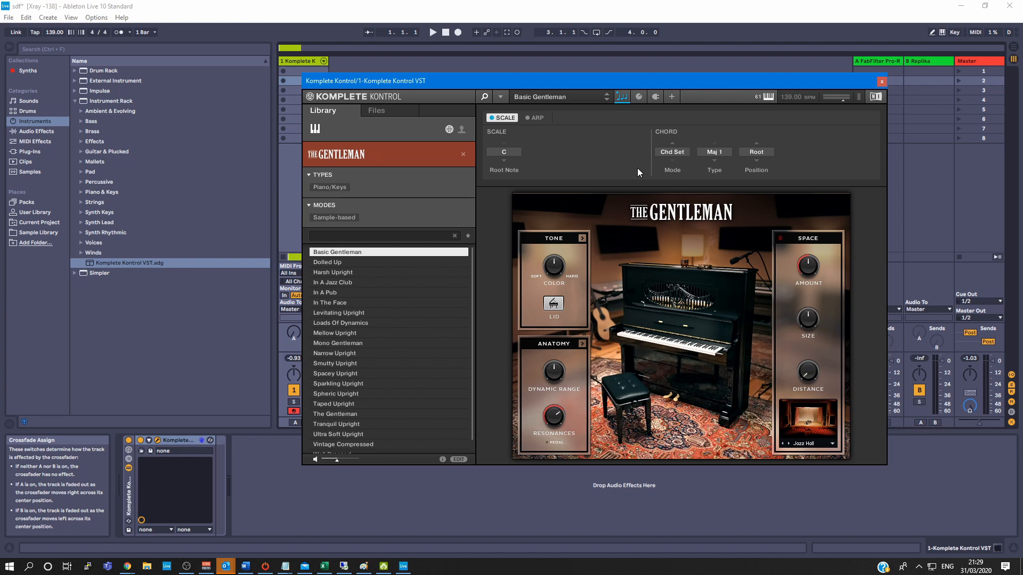
mouse_move(616, 155)
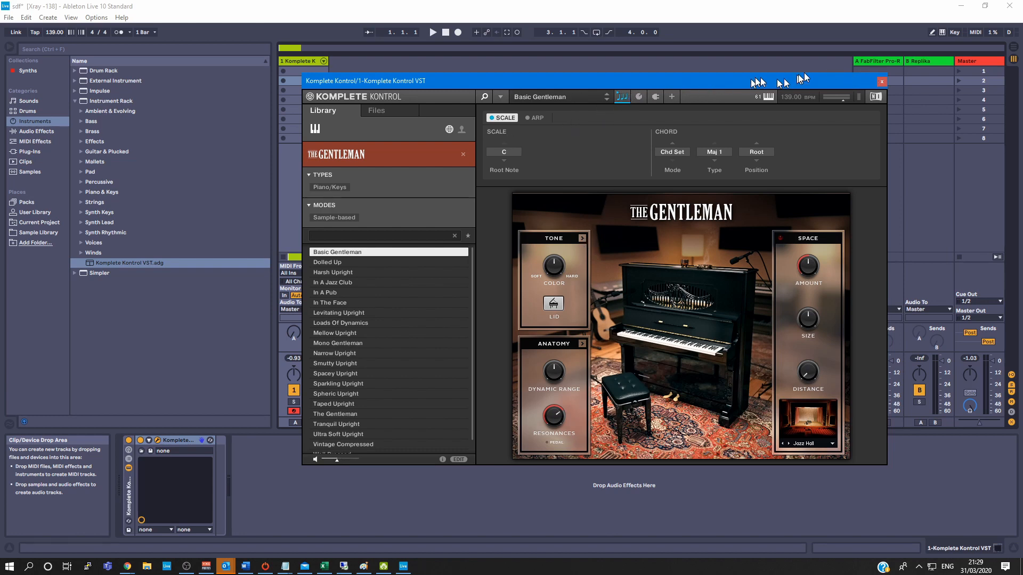
- Record a pass of chords onto the Komplete Kontrol track in the arrangement, creating track 2 MIDI
left_click(882, 81)
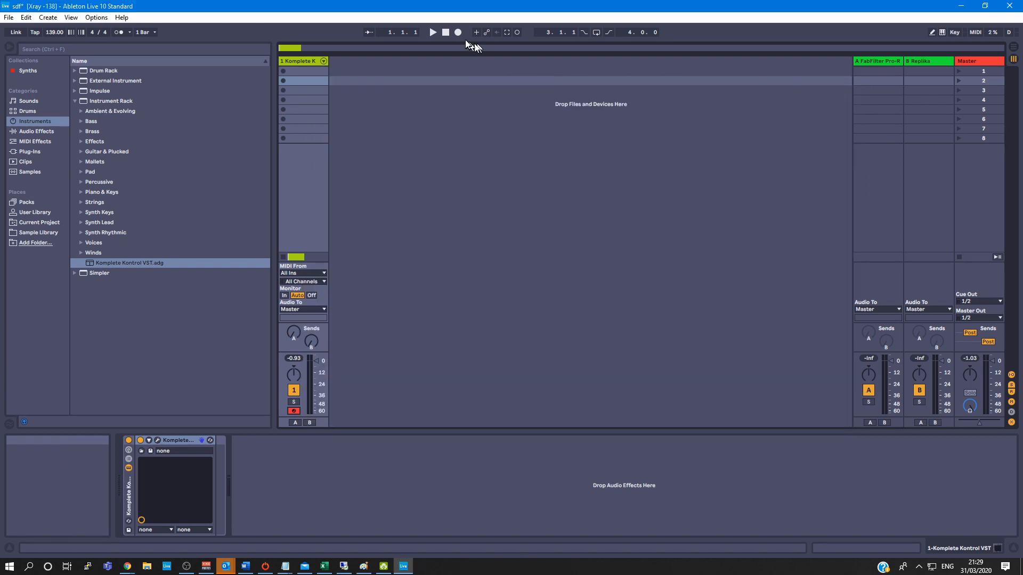
left_click(1017, 49)
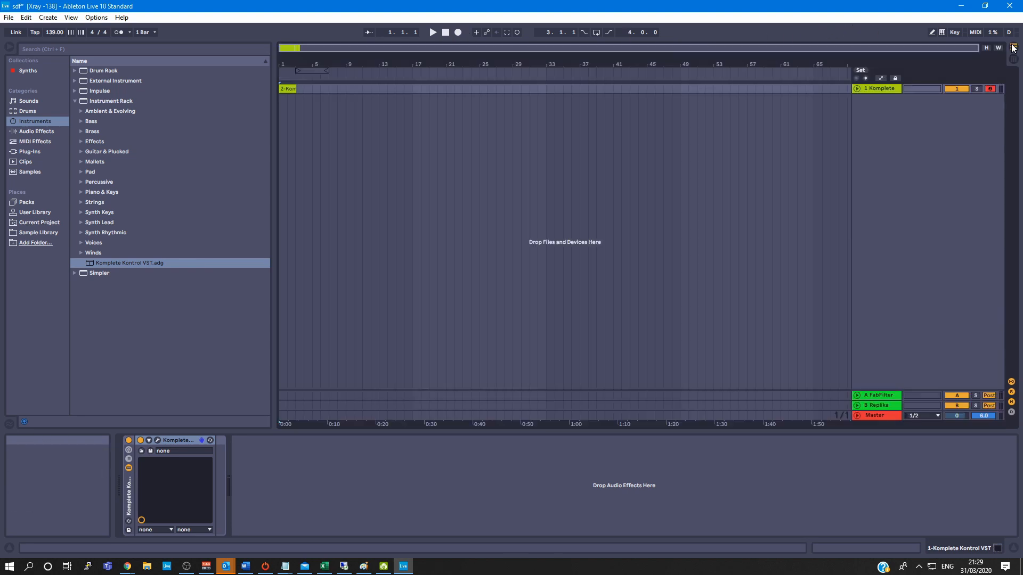
mouse_move(443, 36)
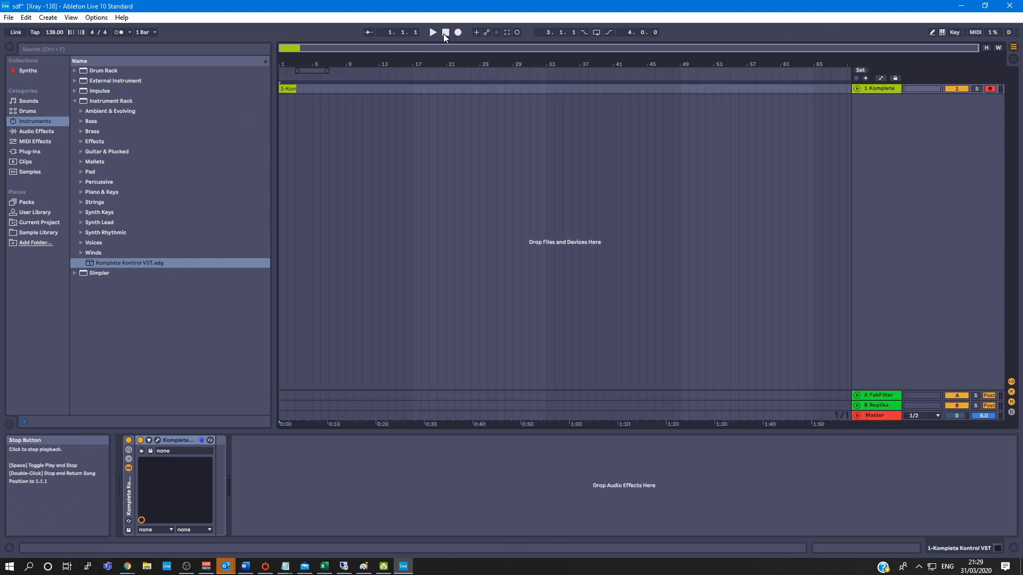
left_click(458, 32)
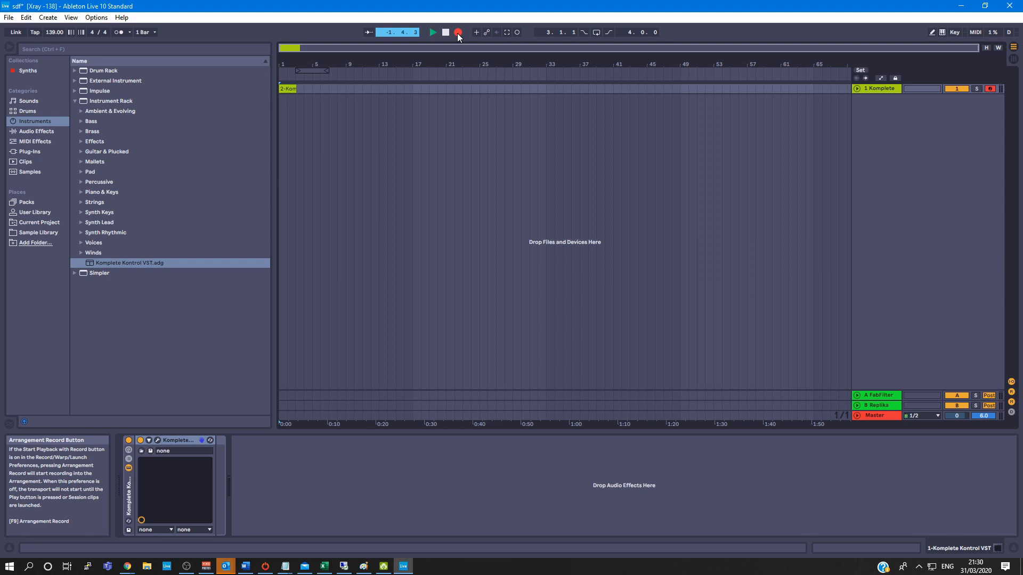
left_click(458, 32)
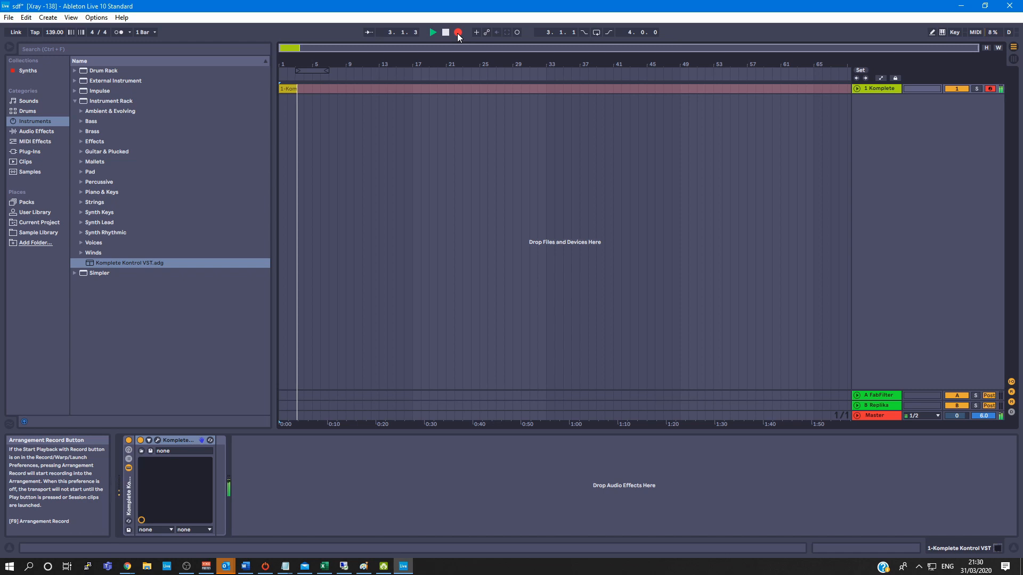
left_click(461, 32)
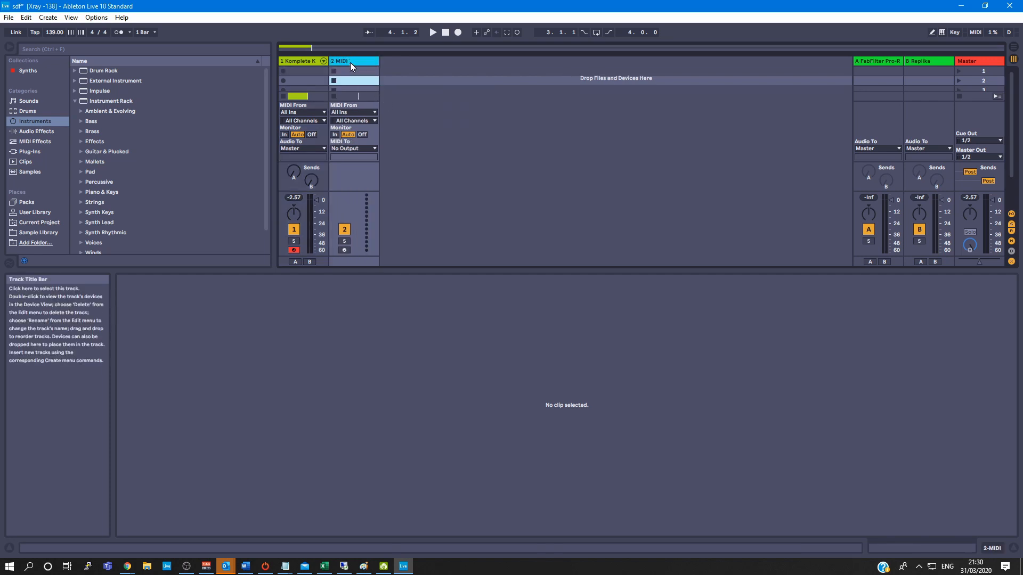
- Set 2 MIDI's input to 1-Komplete Kontrol VST, monitor In, and arm it
left_click(353, 112)
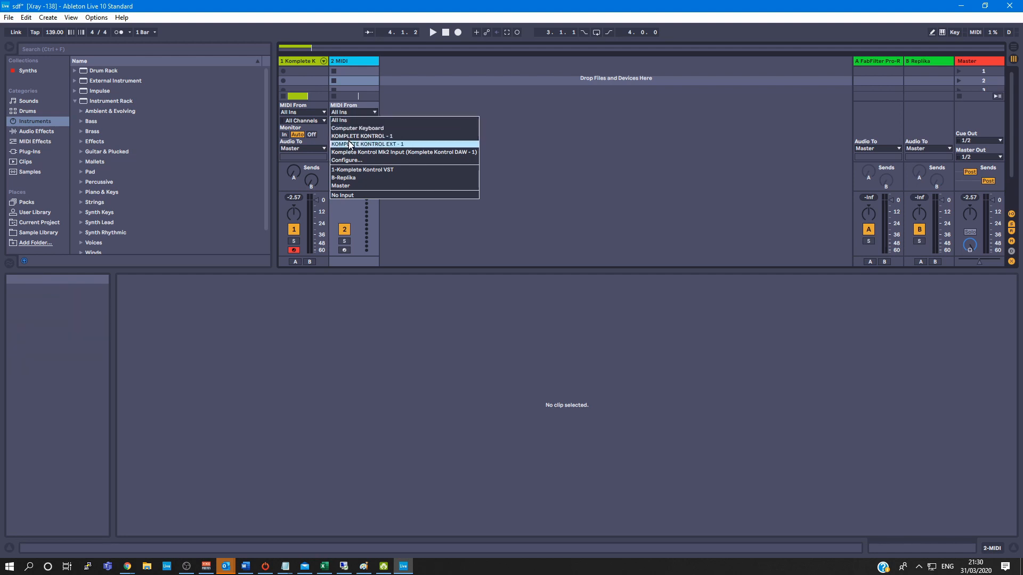
mouse_move(362, 170)
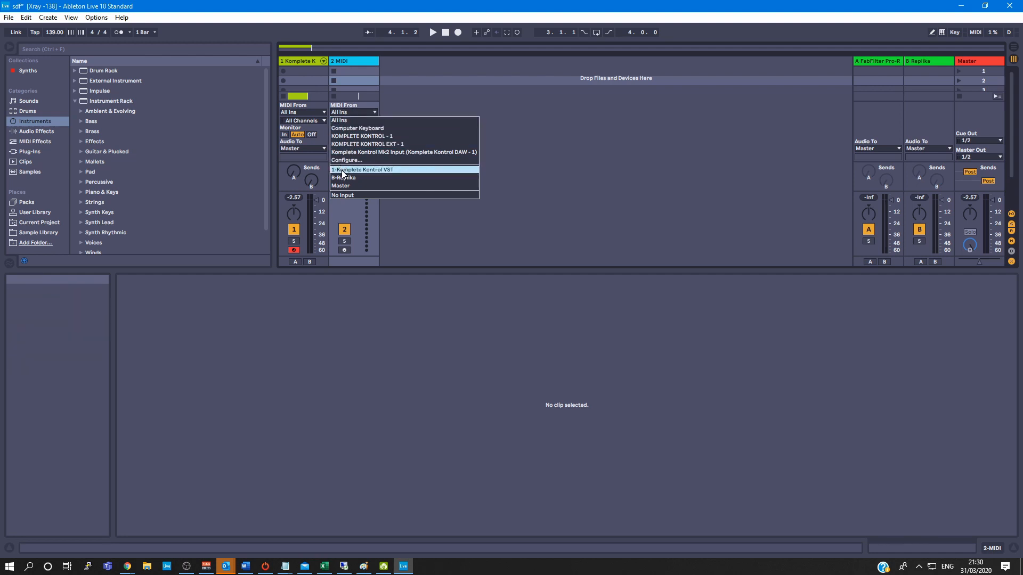
left_click(362, 170)
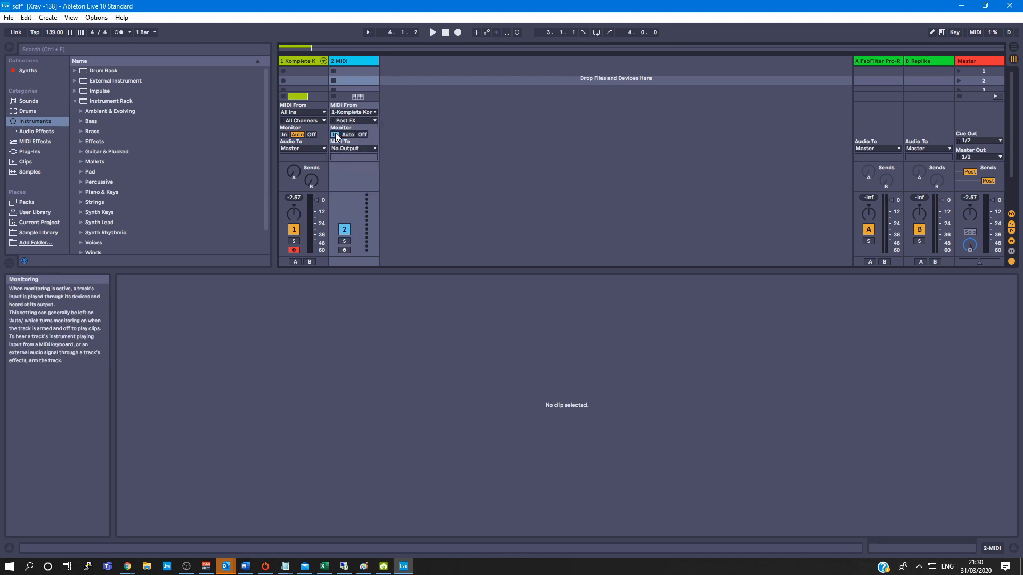
left_click(354, 120)
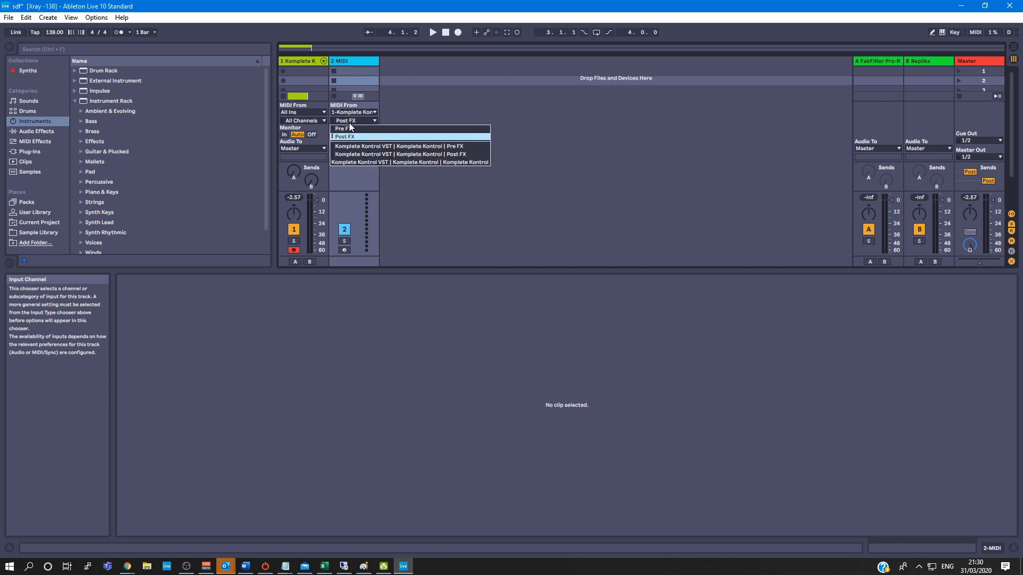
mouse_move(383, 162)
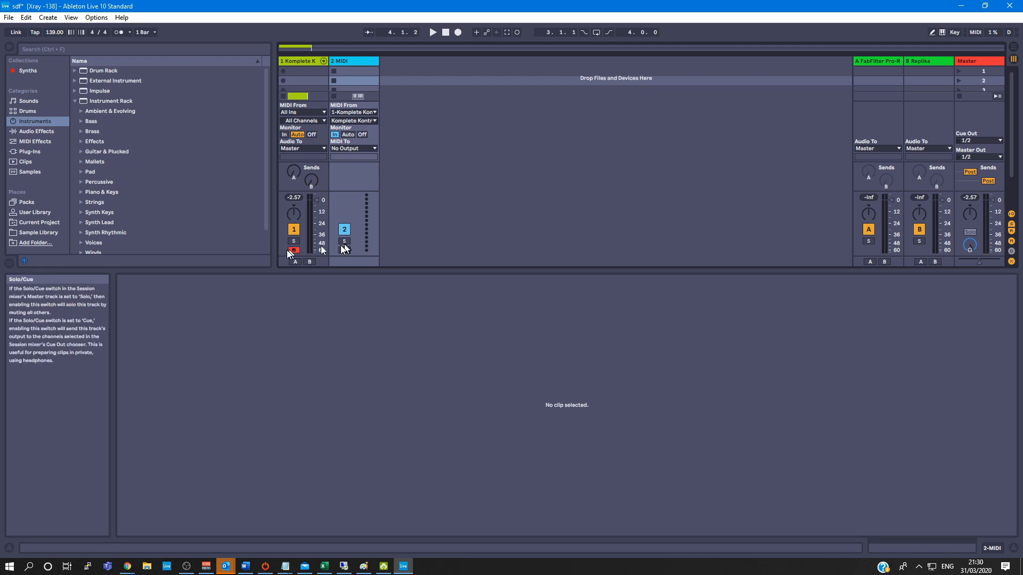
left_click(344, 251)
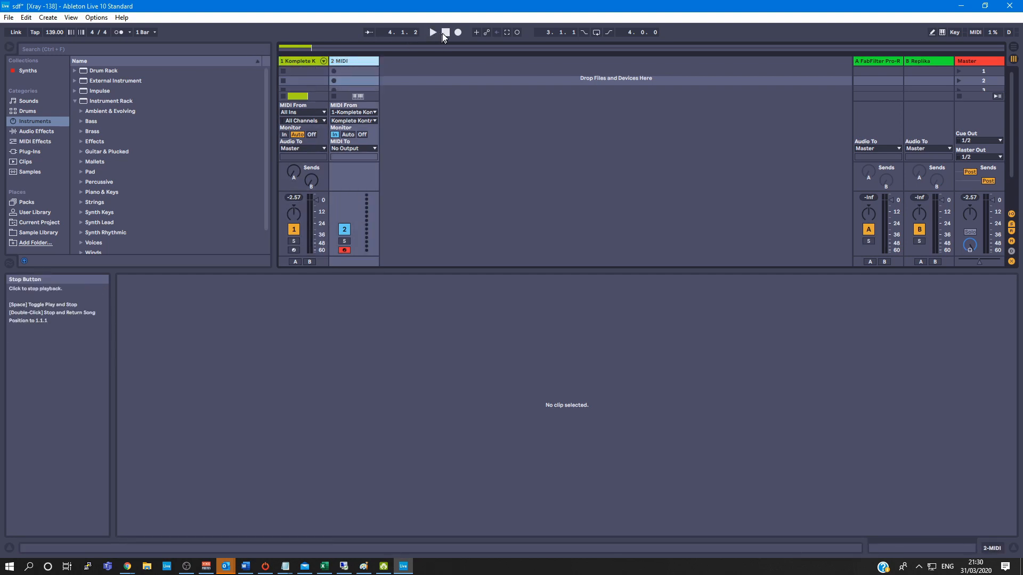
- Record chord notes onto 2 MIDI and show clip 2-MIDI 1 in the note editor
left_click(432, 32)
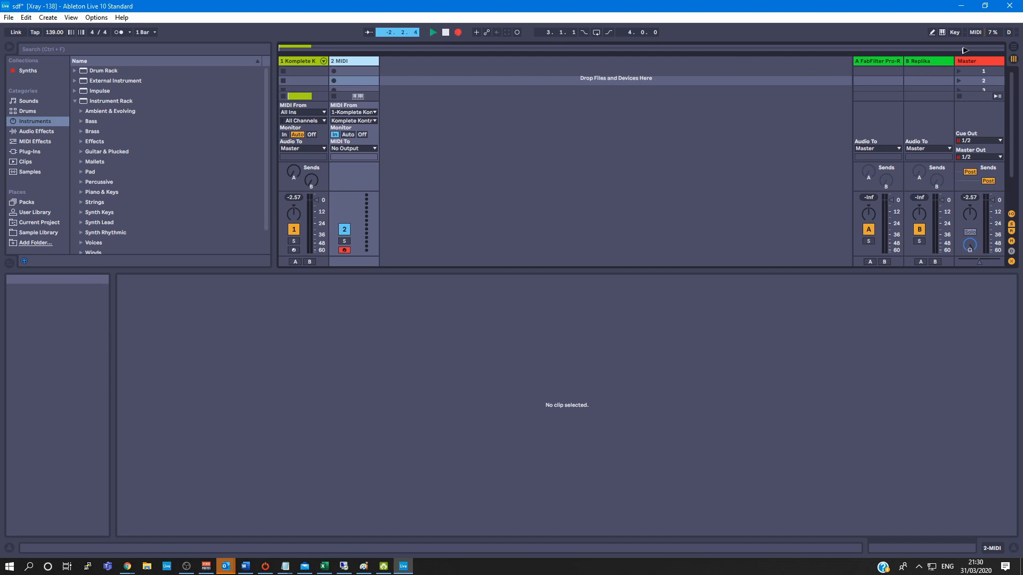
key("Tab")
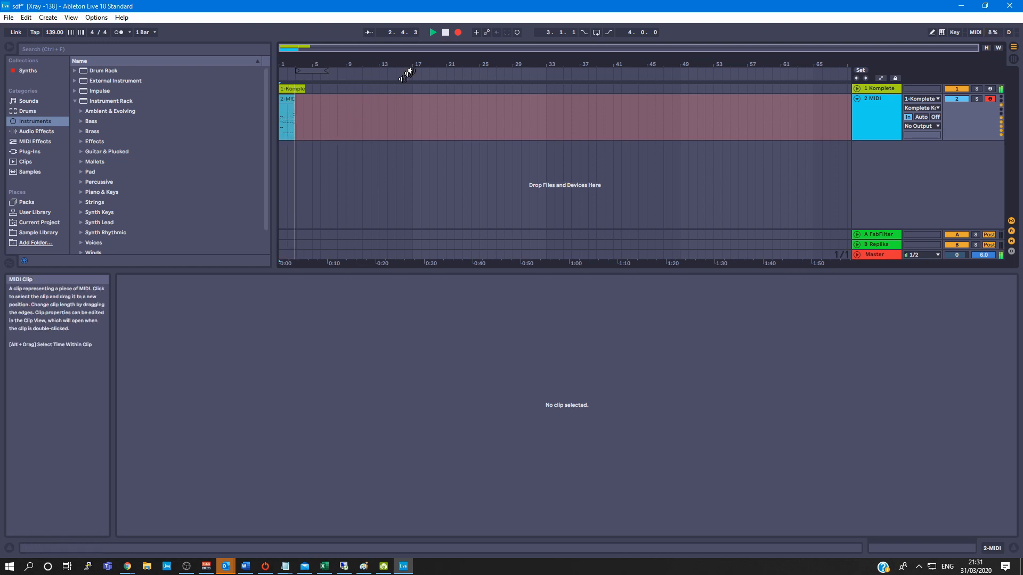
left_click(443, 31)
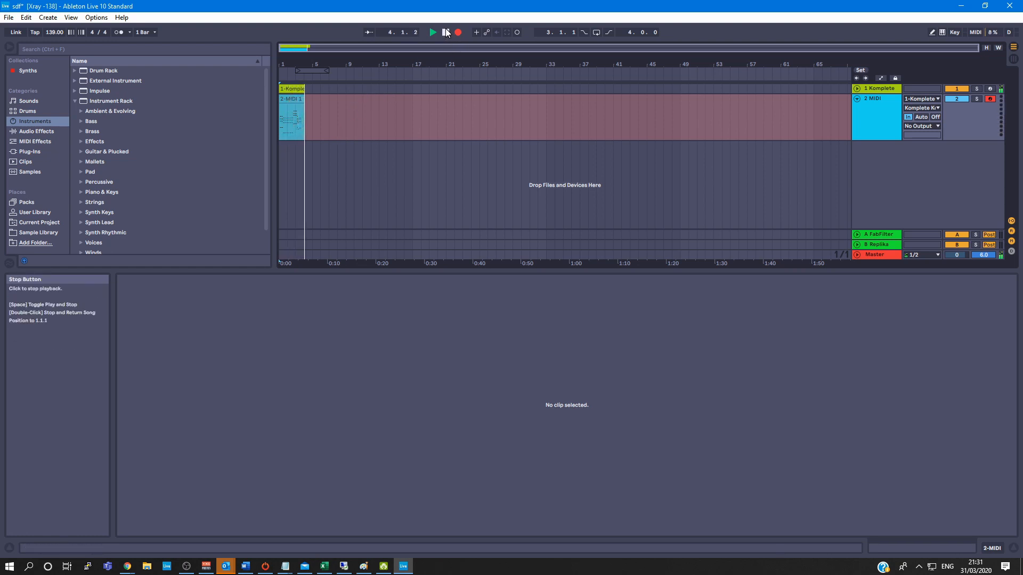
double_click(290, 107)
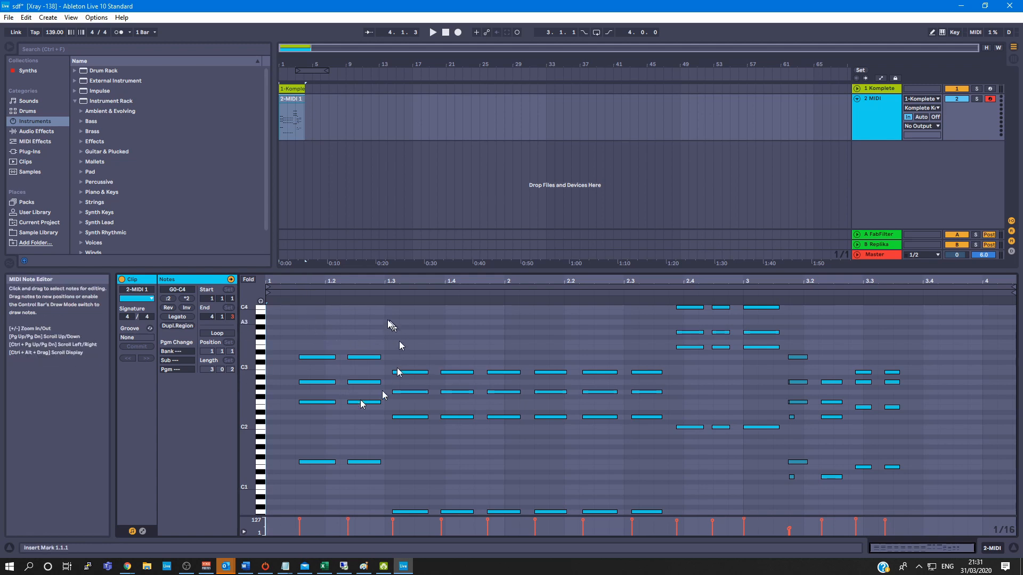
mouse_move(252, 283)
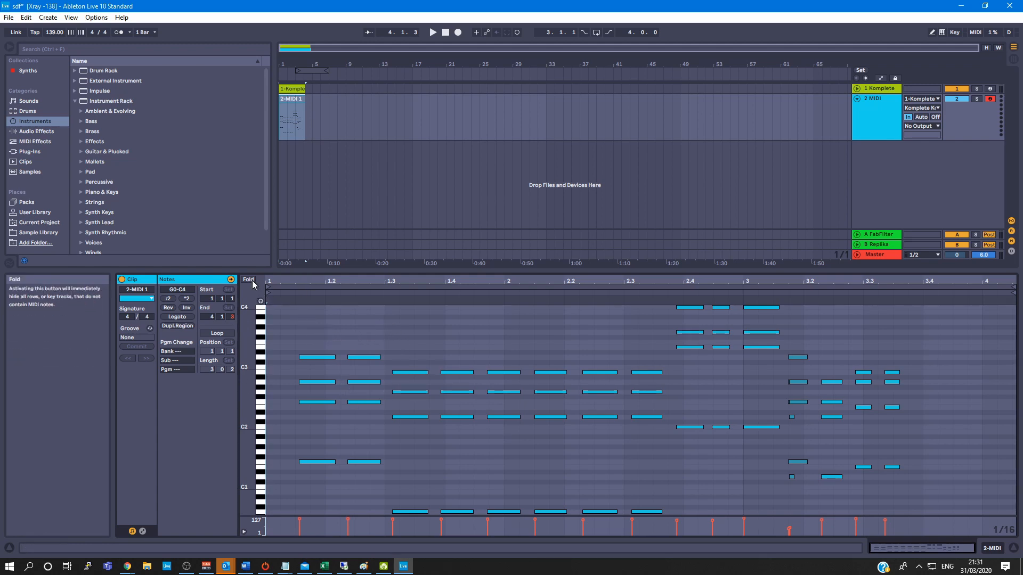
- Enable Fold so only rows holding recorded chord notes remain visible
left_click(249, 279)
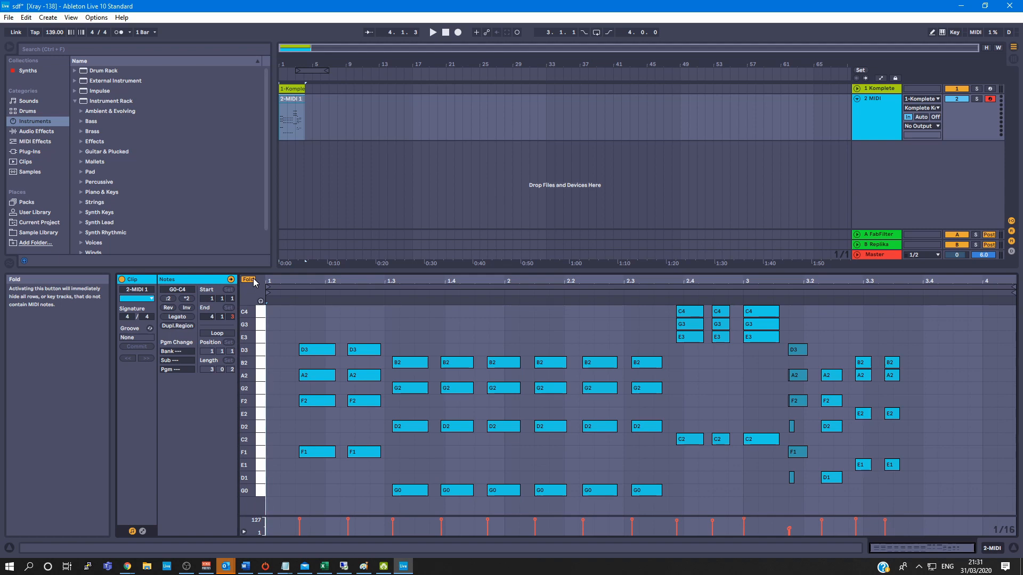